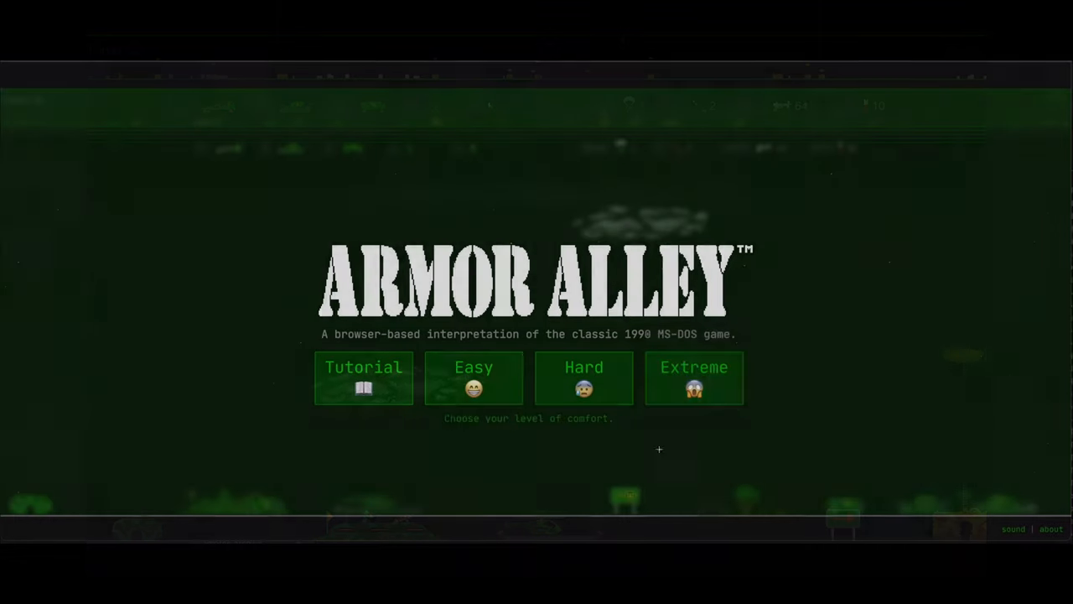
Start a battle at the chosen difficulty, then isolate one rendering layer in the DevTools Layers panel.
{"action": "left_click", "coordinate": [694, 377]}
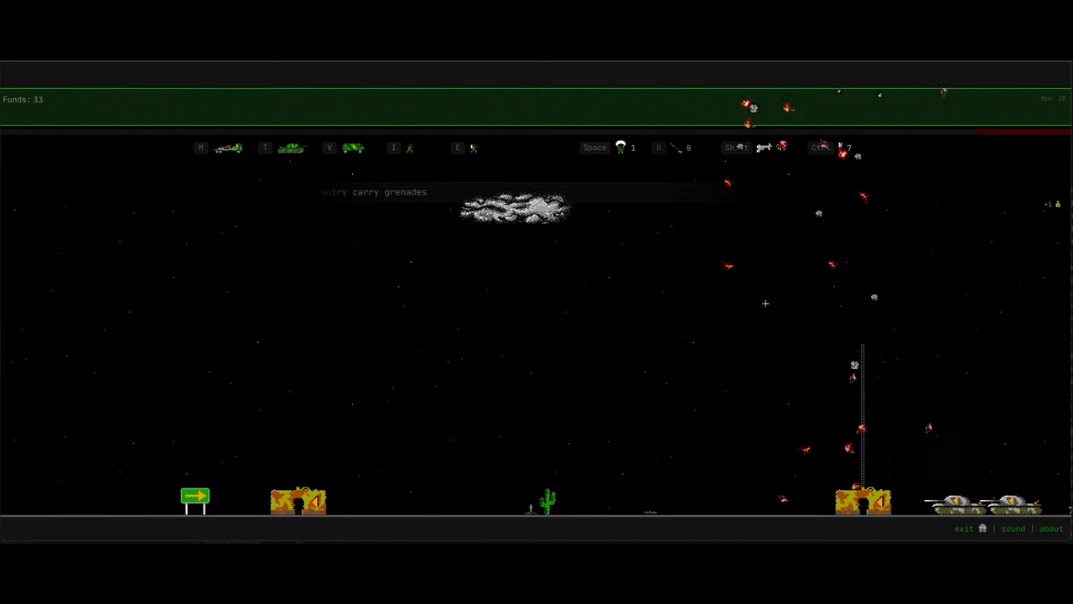
{"action": "key", "text": "F12"}
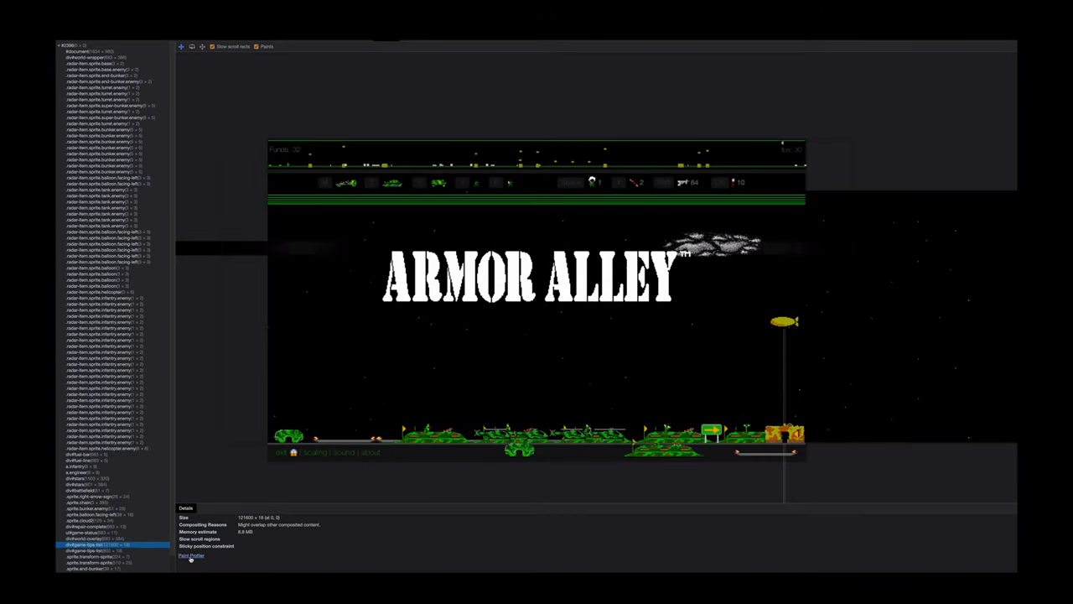
{"action": "left_click", "coordinate": [191, 555]}
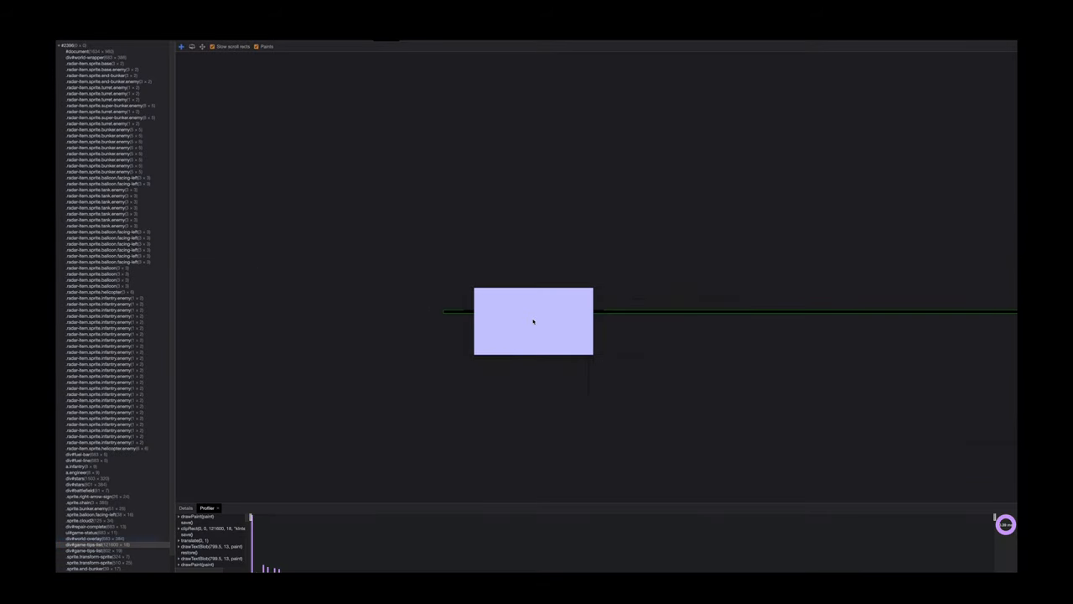